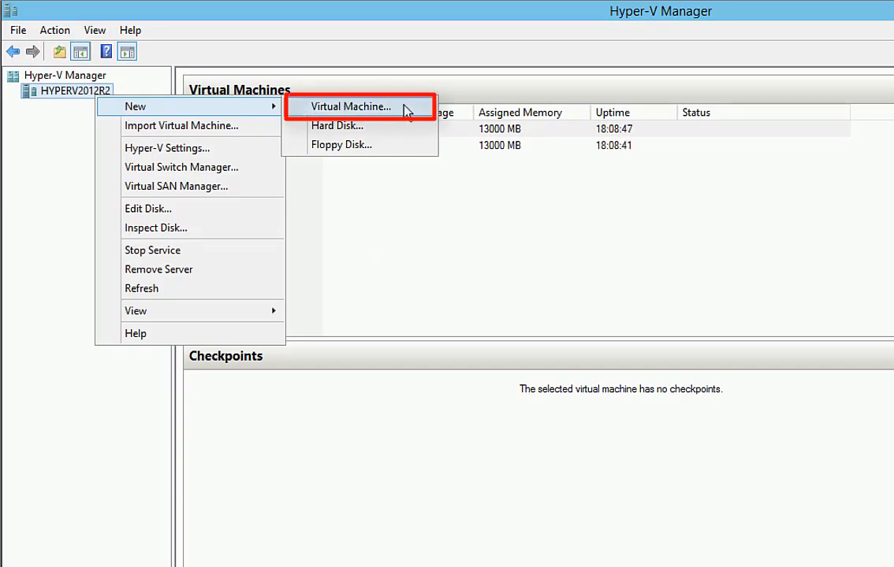
# Step: Start a new Generation 1 virtual machine named vsz-demo in the wizard
pyautogui.click(350, 108)
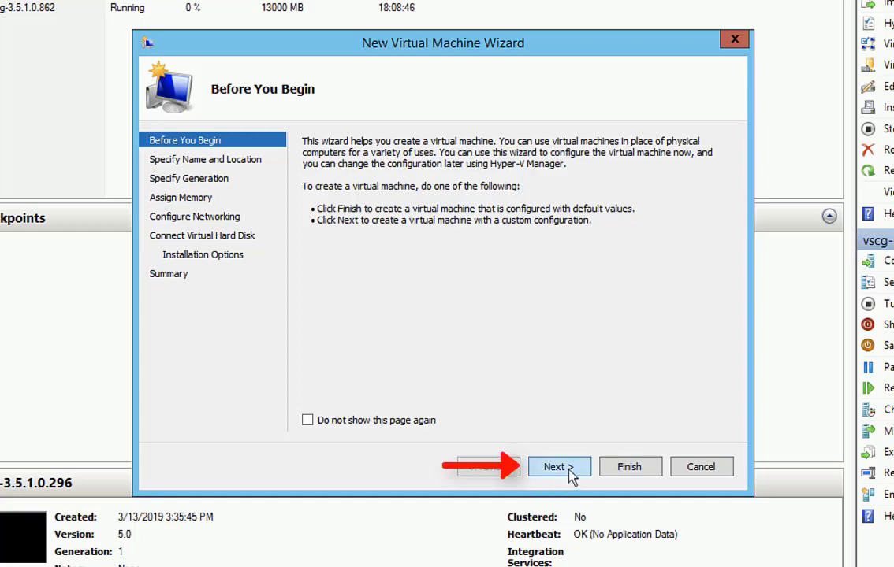
pyautogui.click(558, 467)
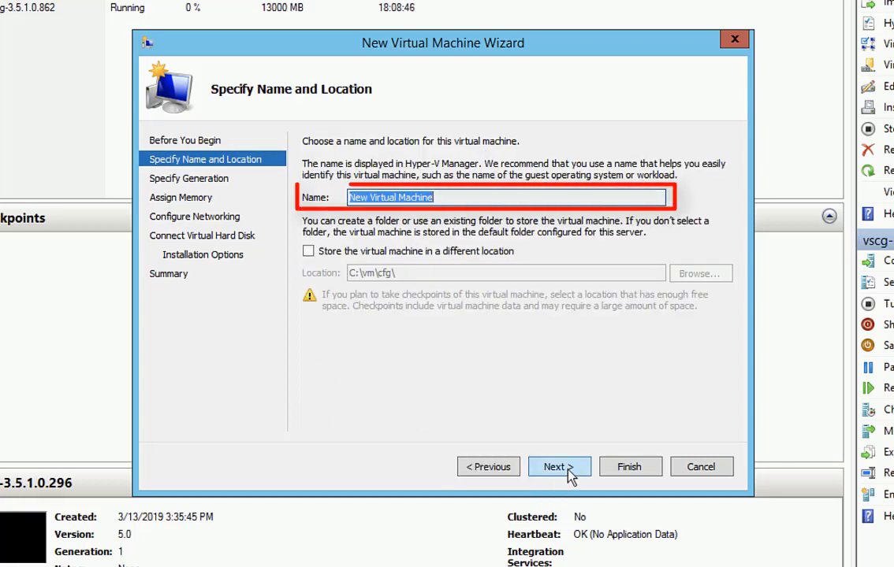
pyautogui.write('vsz-demo')
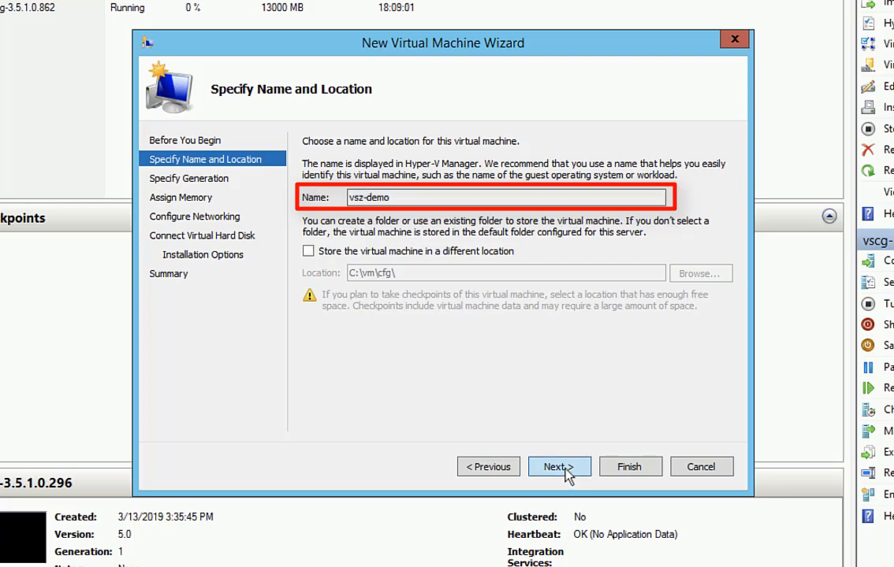
pyautogui.click(558, 467)
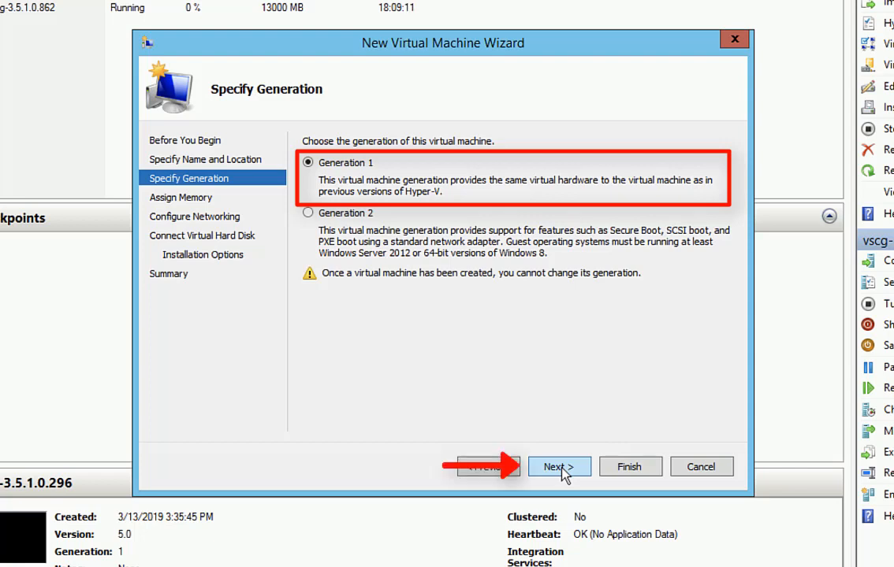
pyautogui.click(558, 467)
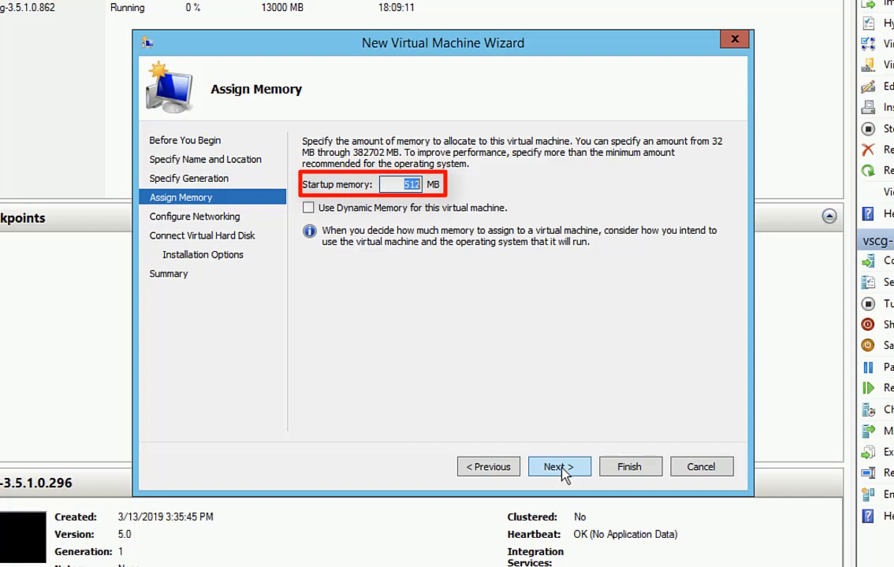
# Step: Set startup memory to 1500 MB and connect to the Broadcom virtual switch
pyautogui.write('1500')
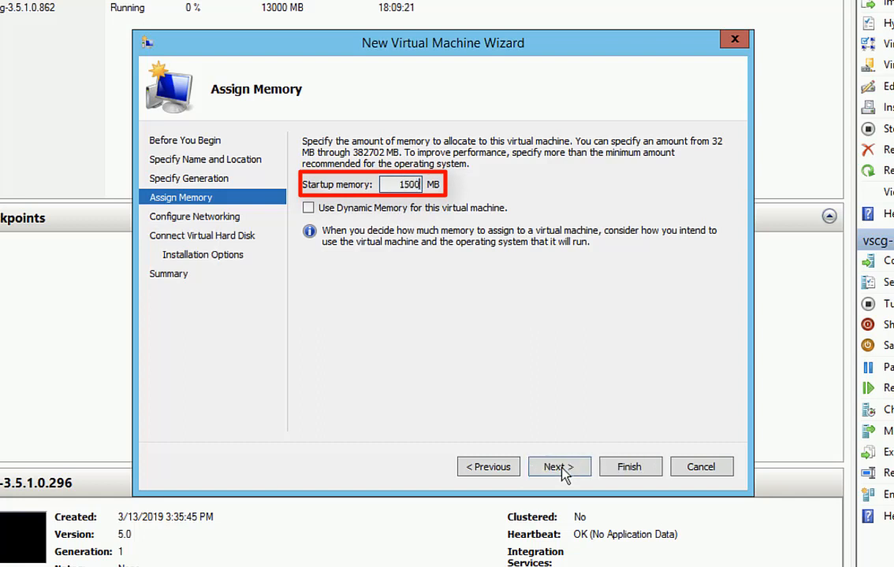
pyautogui.click(558, 466)
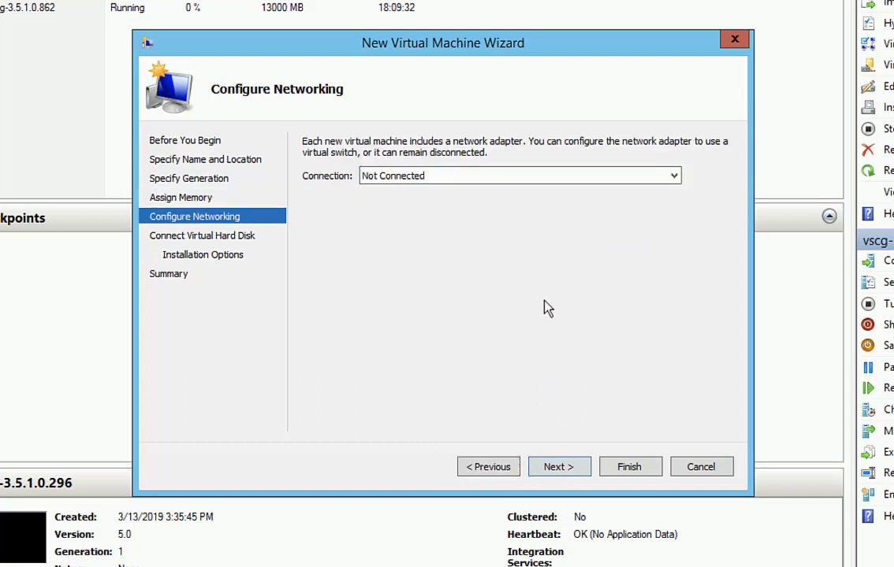
pyautogui.click(672, 176)
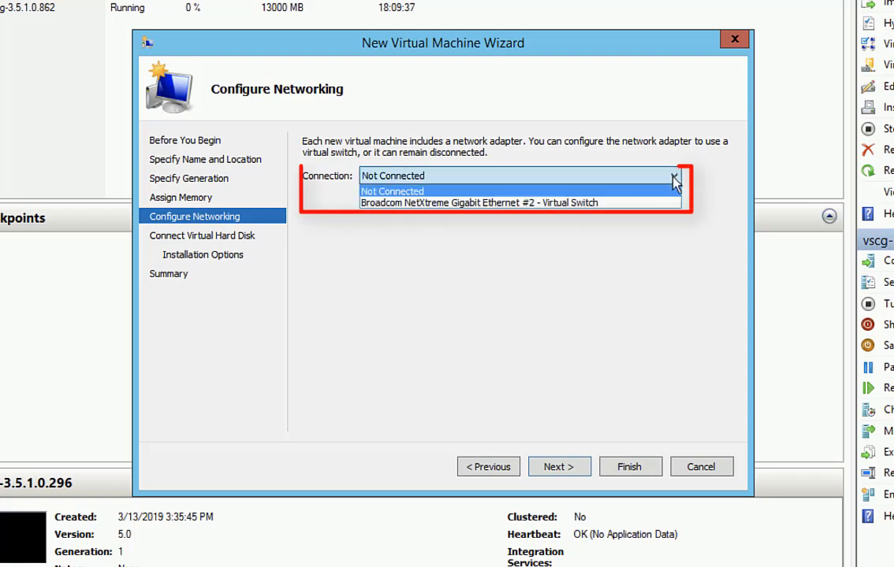
pyautogui.moveTo(665, 202)
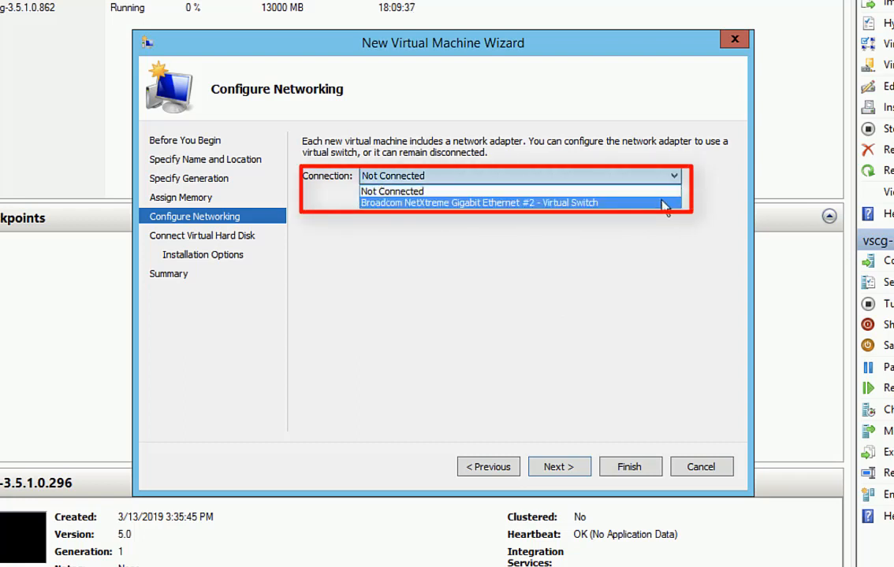
pyautogui.click(518, 202)
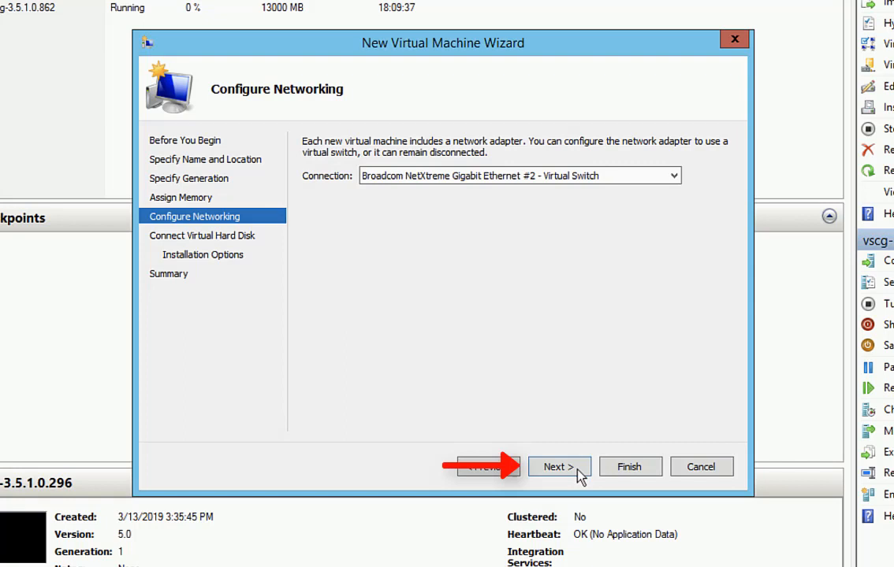
# Step: Attach an existing virtual hard disk image and finish creating vsz-demo, listed as Off
pyautogui.click(559, 467)
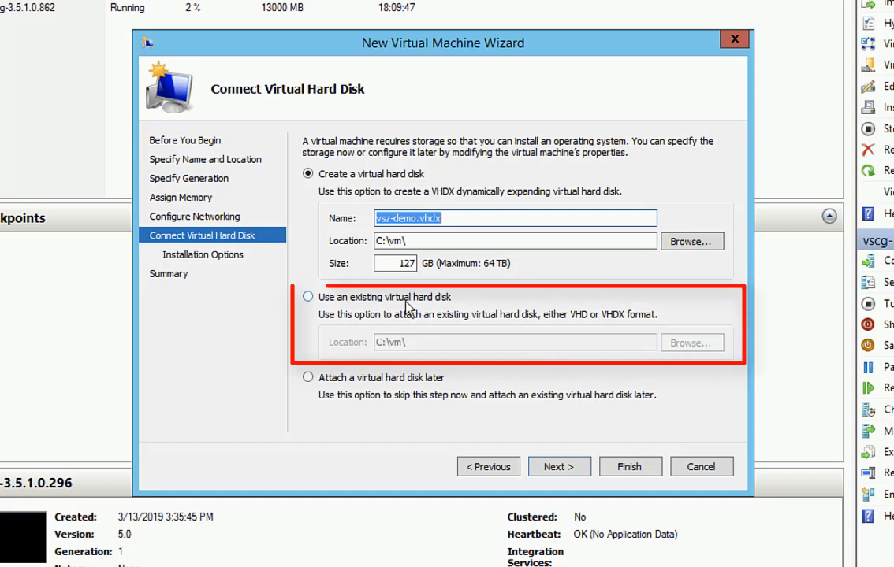
pyautogui.click(309, 297)
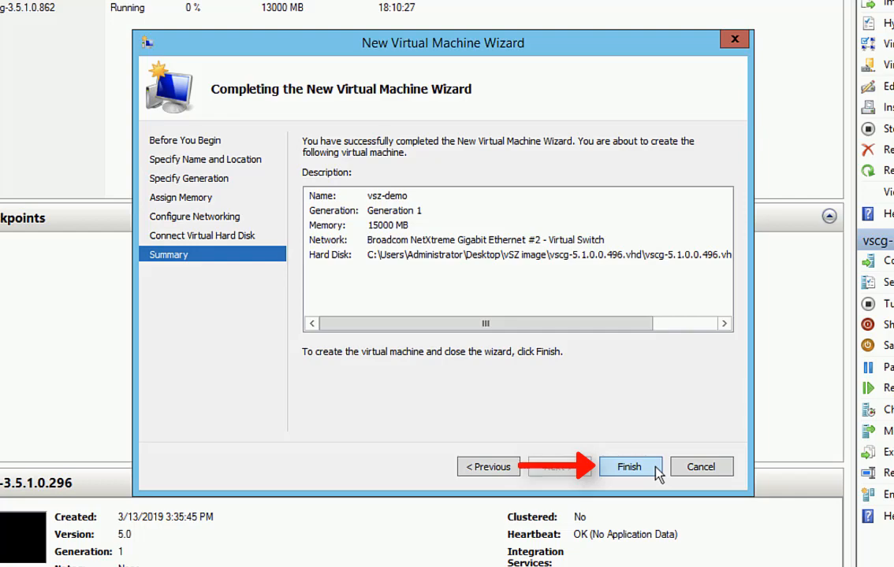
pyautogui.click(630, 466)
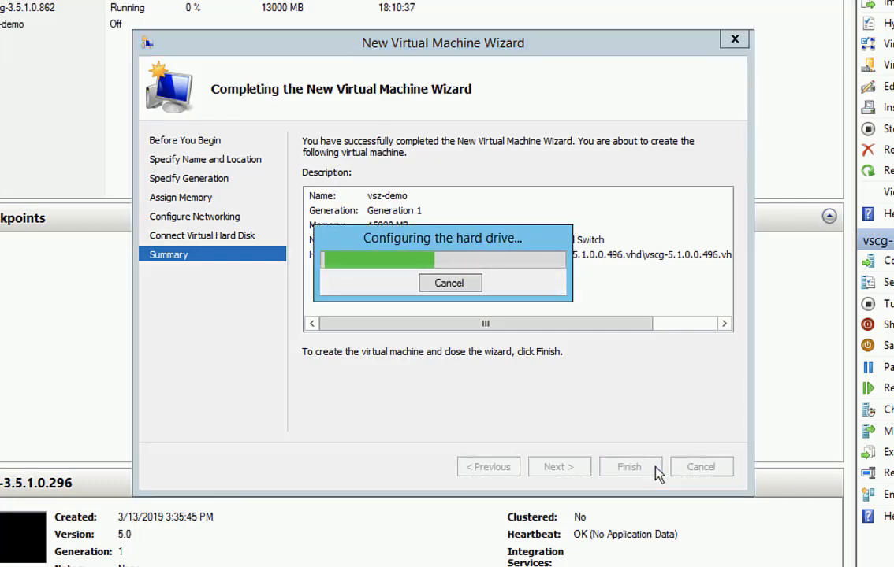
pyautogui.click(629, 467)
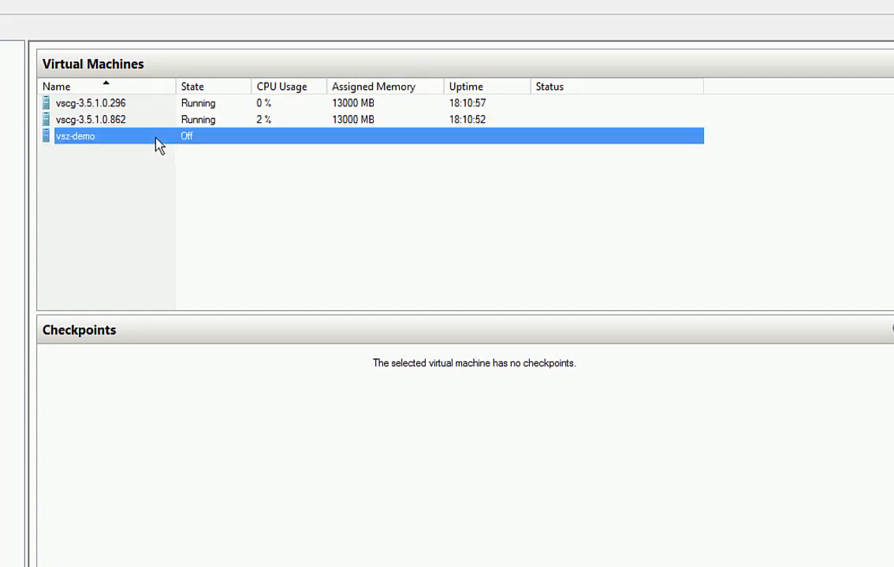
# Step: In vsz-demo settings, set 2 virtual processors and review memory, hard drive and network adapter
pyautogui.rightClick(75, 136)
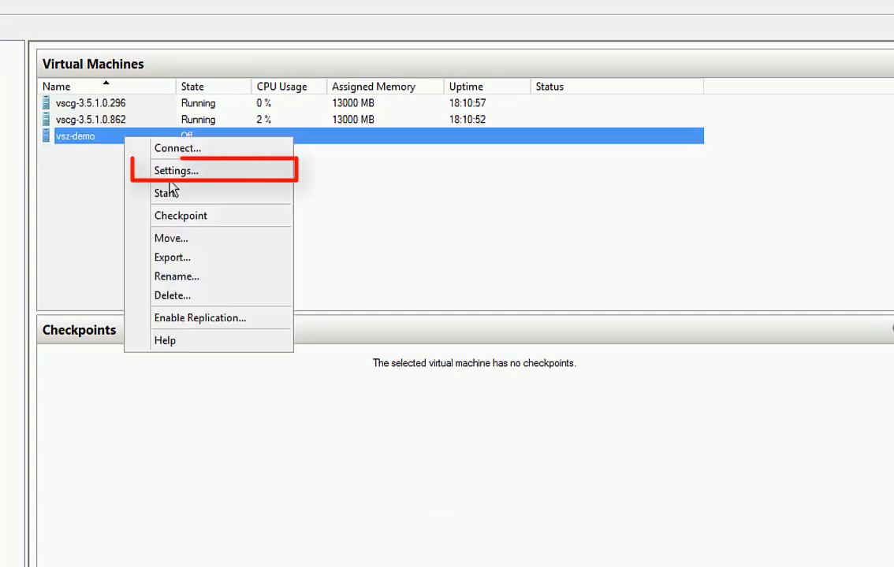
pyautogui.click(177, 170)
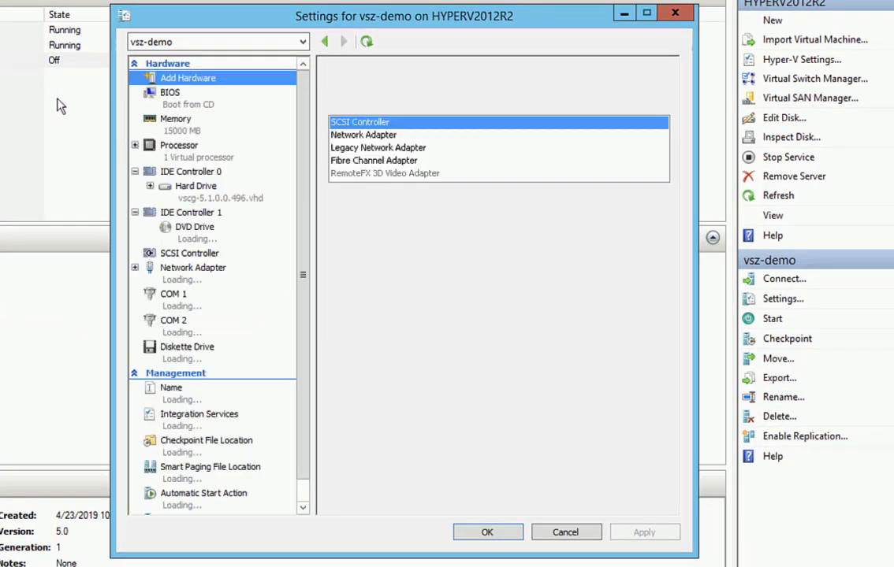
pyautogui.click(176, 123)
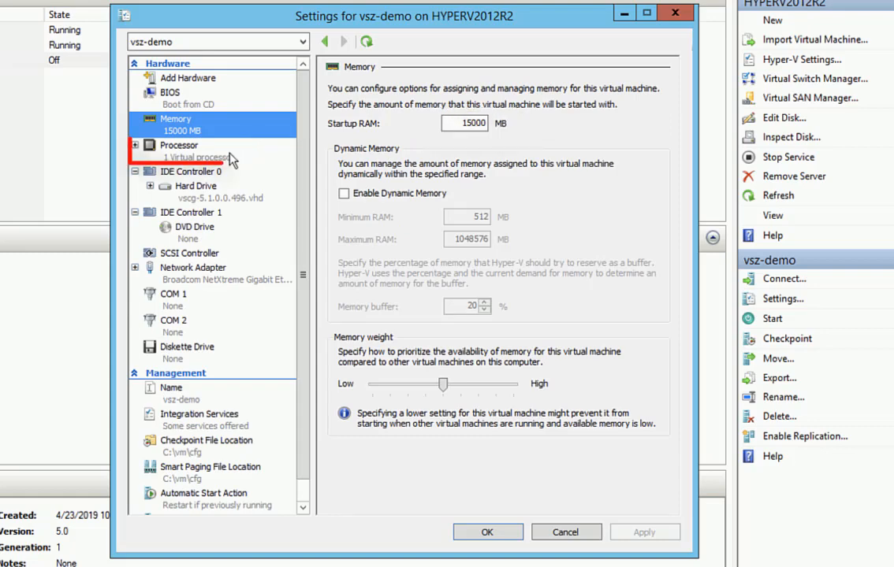
pyautogui.click(180, 145)
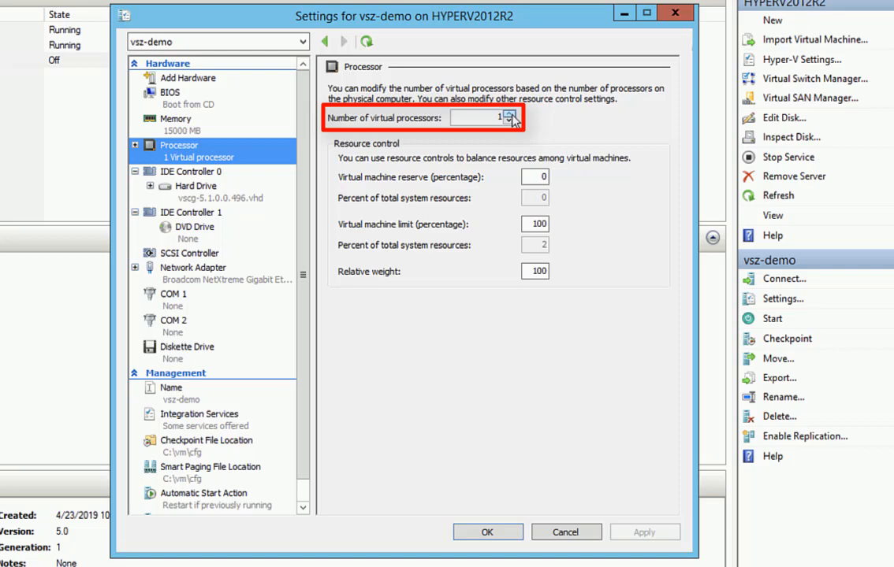
pyautogui.click(511, 113)
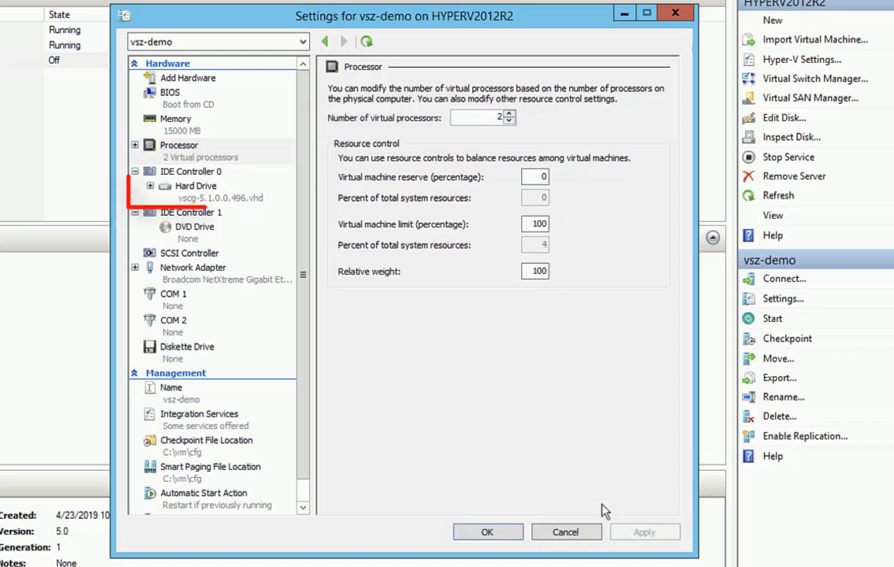
pyautogui.click(195, 193)
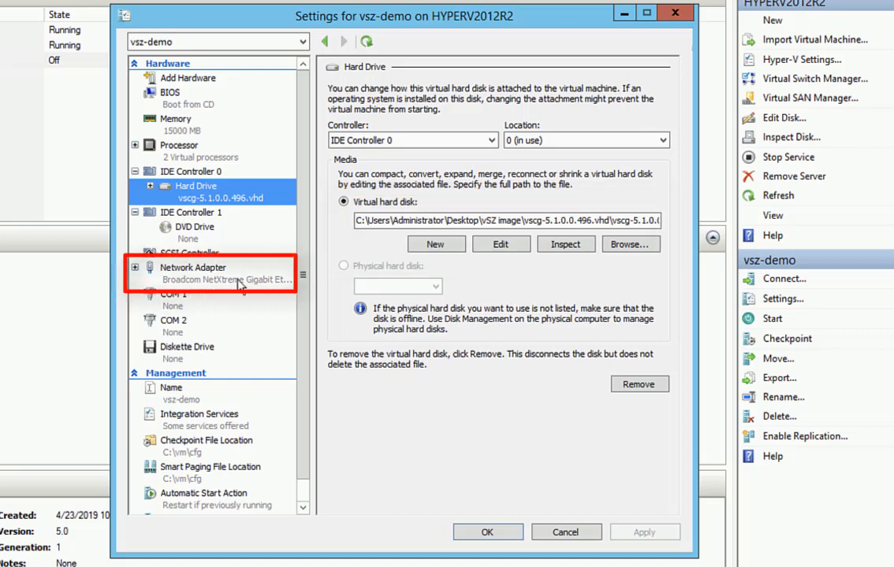
pyautogui.click(193, 268)
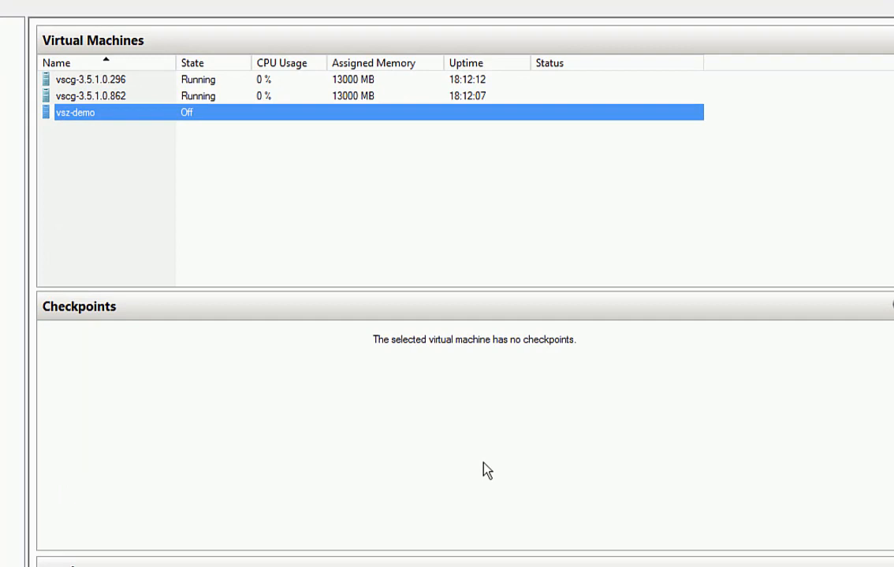
# Step: Power on vsz-demo, connect to its console and log in to the vSZ CLI as admin
pyautogui.rightClick(76, 112)
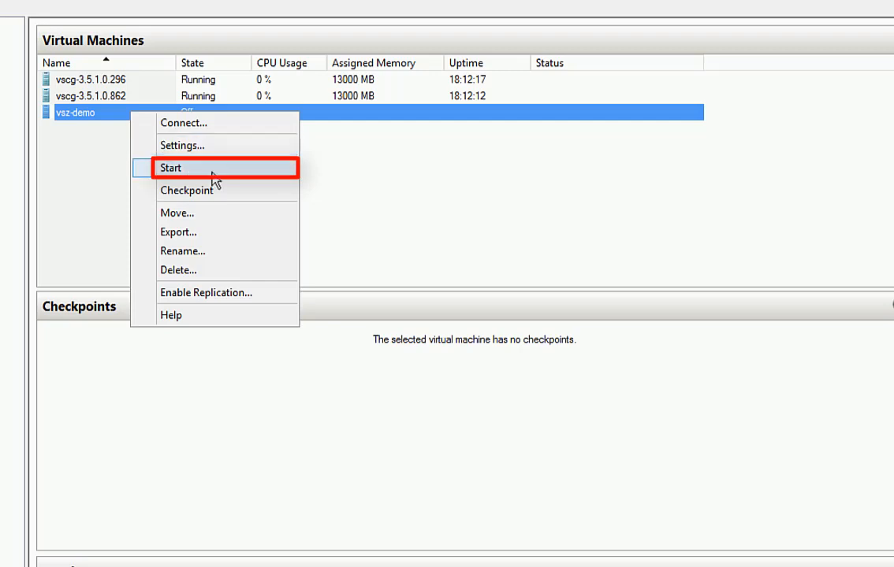
pyautogui.click(170, 167)
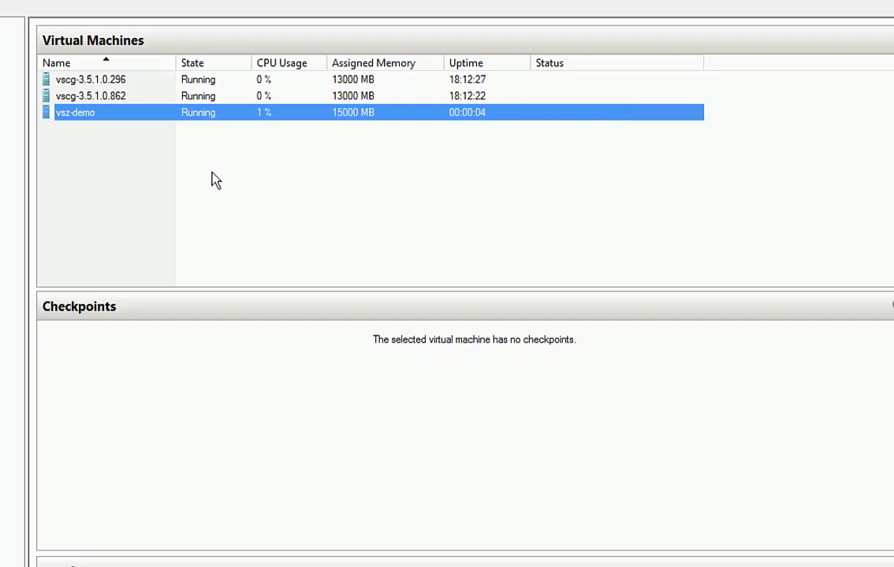
pyautogui.rightClick(76, 112)
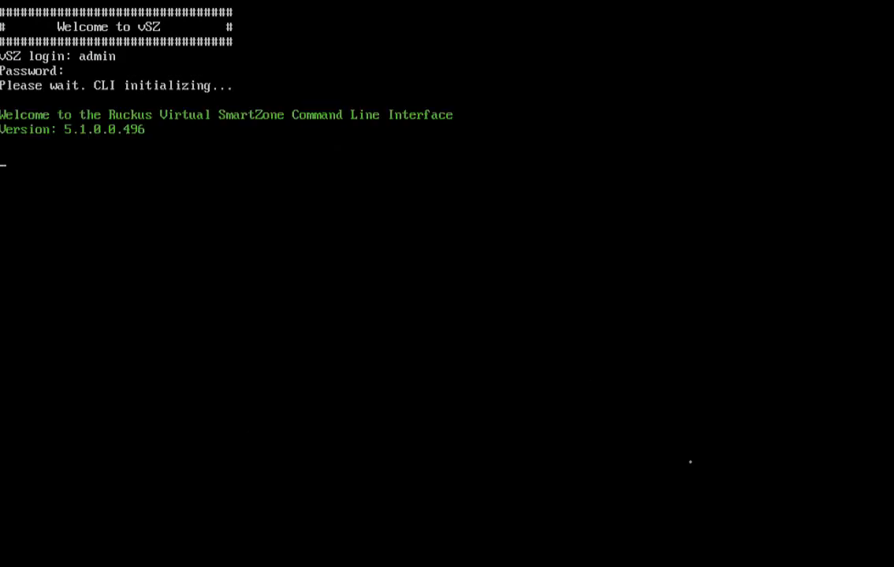
# Step: Enter privileged mode, run setup and choose the High Scale profile, confirmed
pyautogui.write('enable')
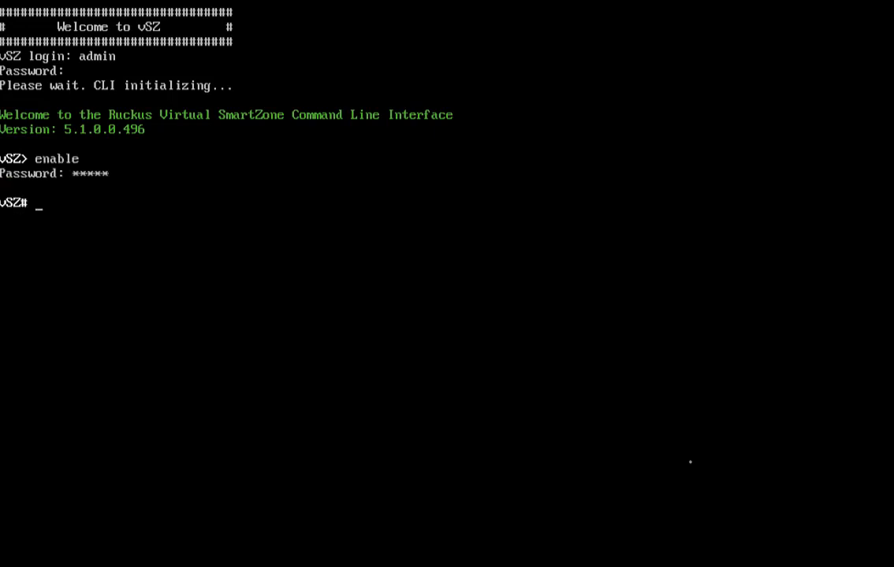
pyautogui.write('setup')
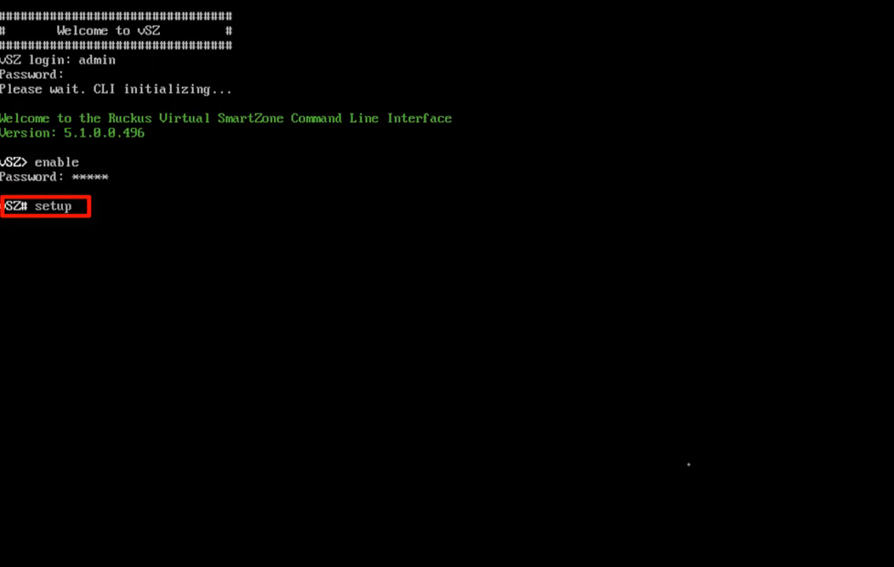
pyautogui.press('Return')
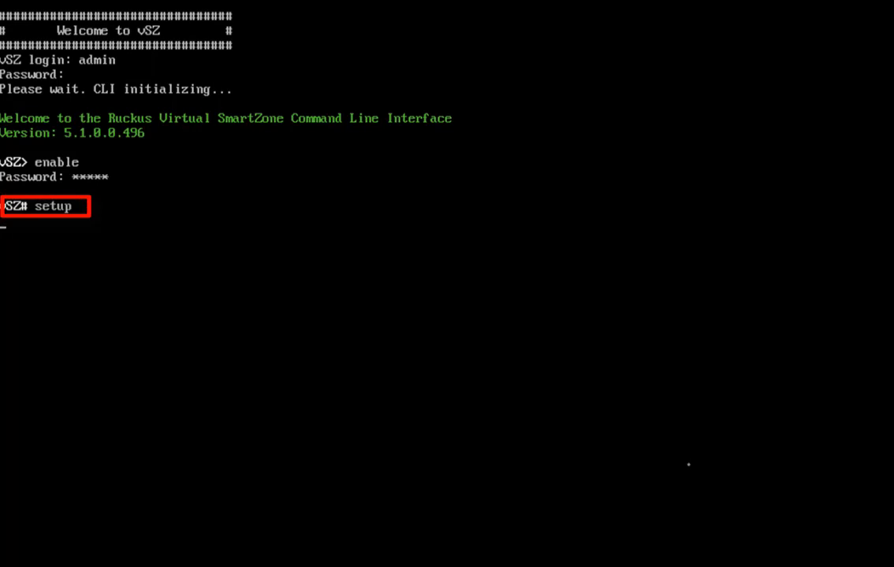
pyautogui.press('Return')
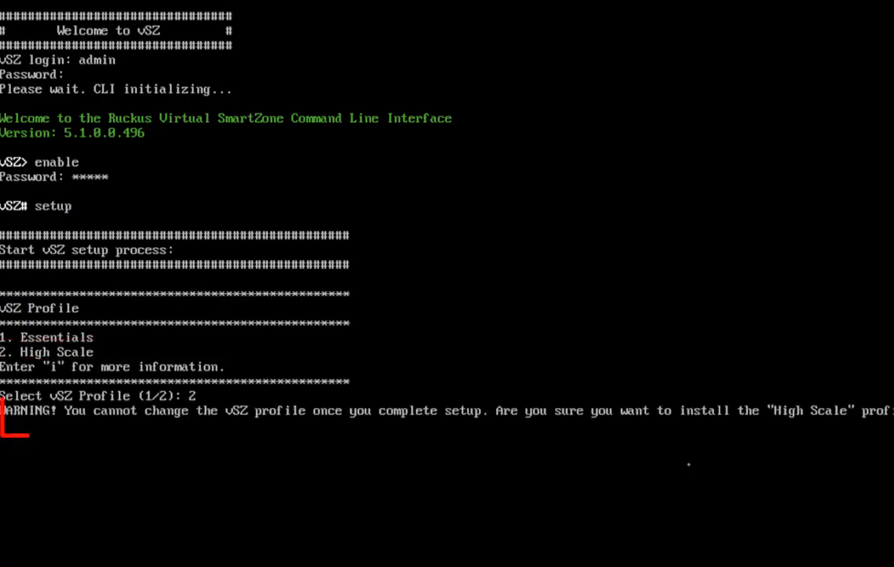
pyautogui.press('Return')
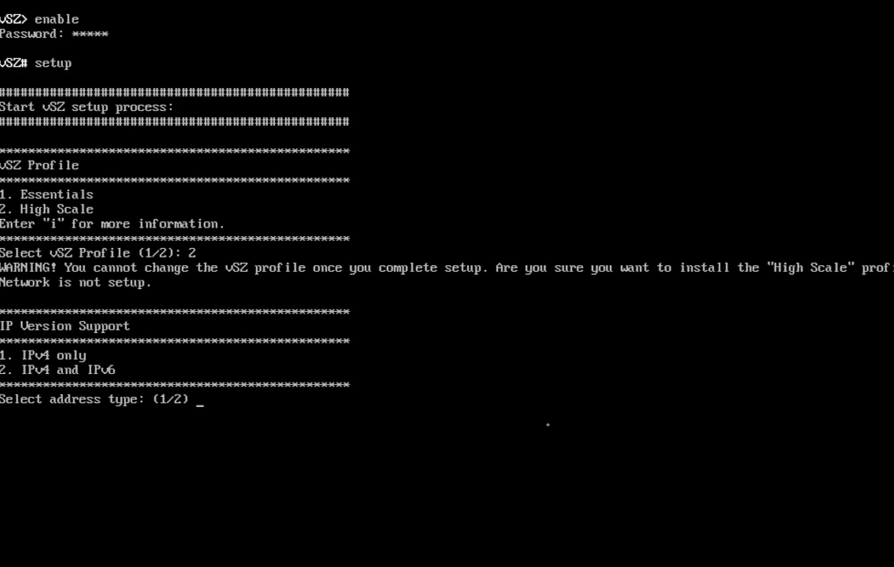
# Step: Choose IPv4-only addressing with manual IP configuration
pyautogui.write('11')
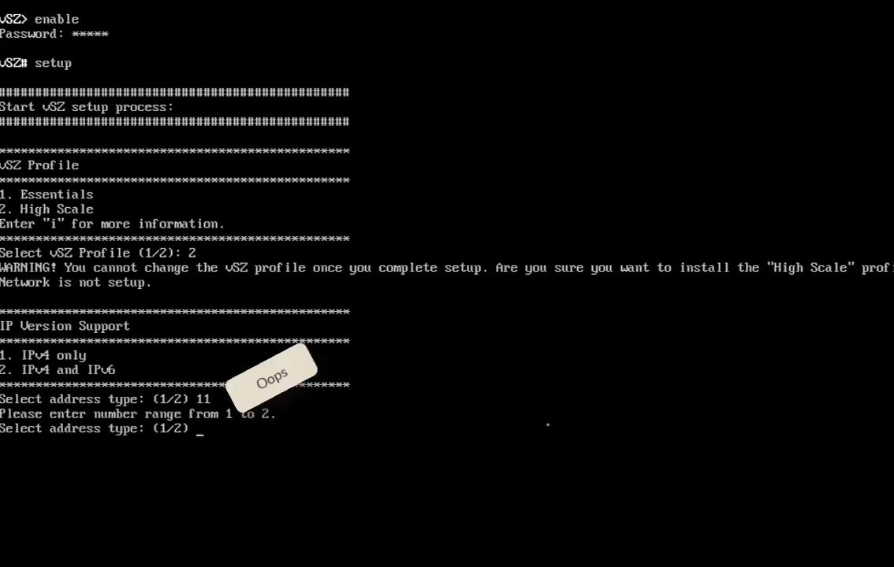
pyautogui.write('1')
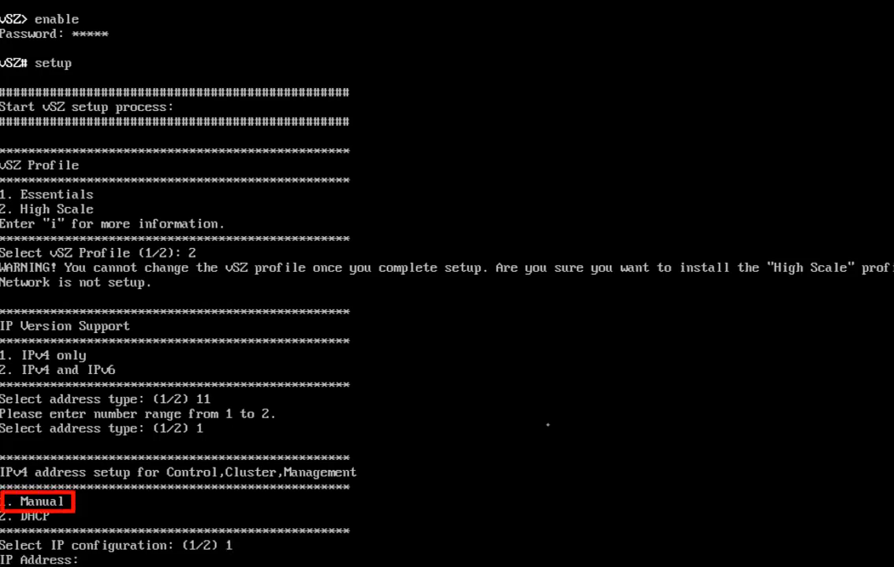
# Step: Enter 10.176.4.250/255.255.255.0, gateway 10.176.4.1 and DNS servers, then apply and accept
pyautogui.write('10')
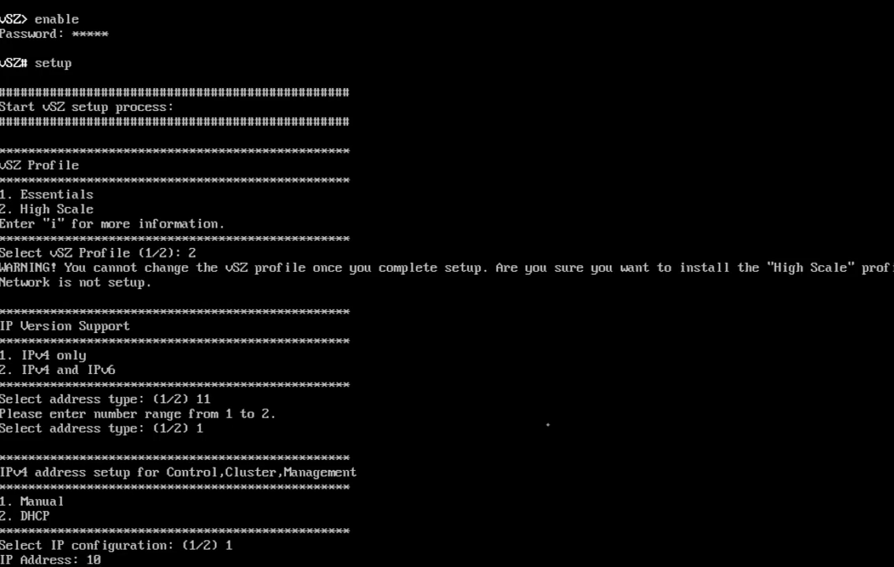
pyautogui.write('.176')
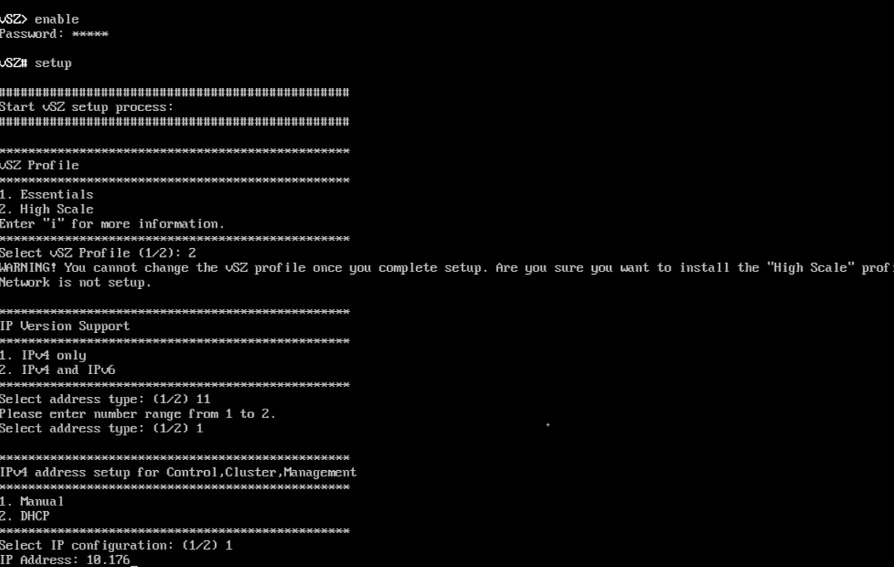
pyautogui.write('.4.250')
pyautogui.write('255.255.255.0')
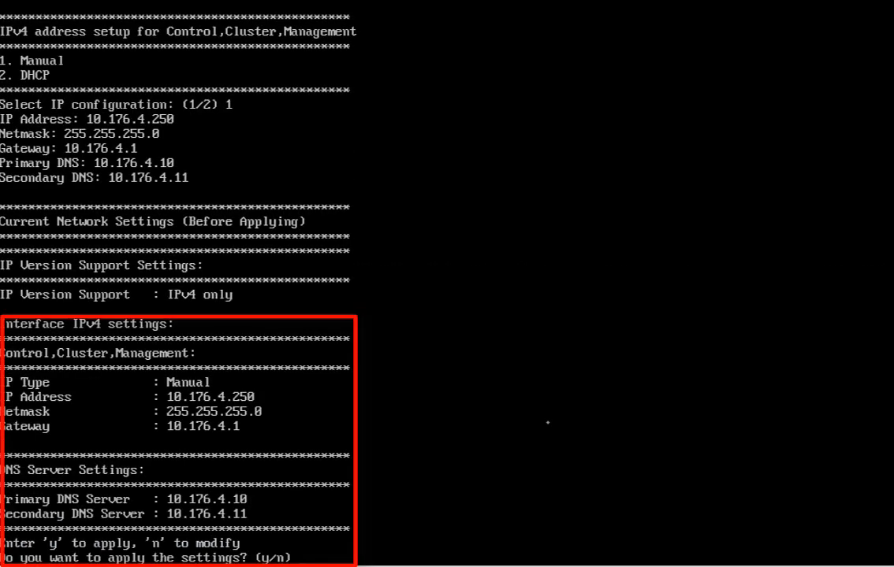
pyautogui.write('y')
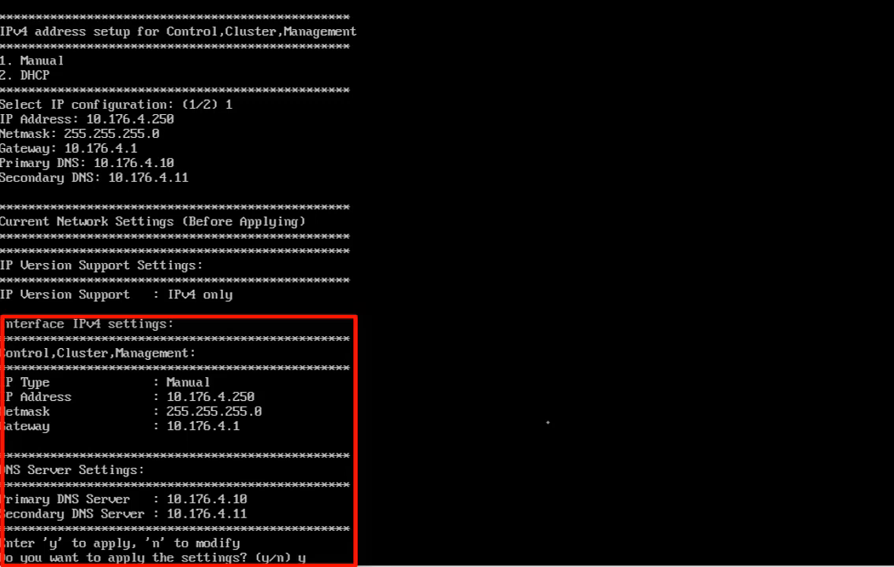
pyautogui.press('Return')
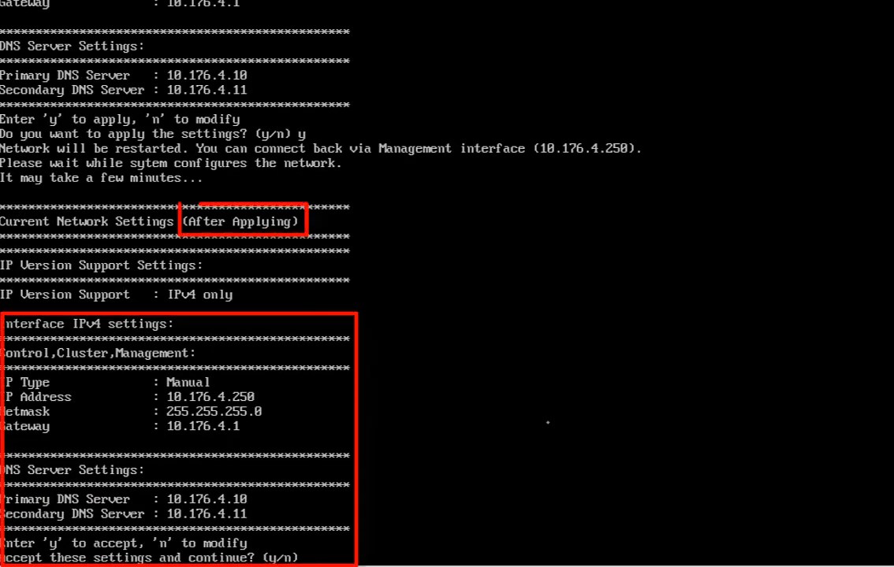
pyautogui.write('y')
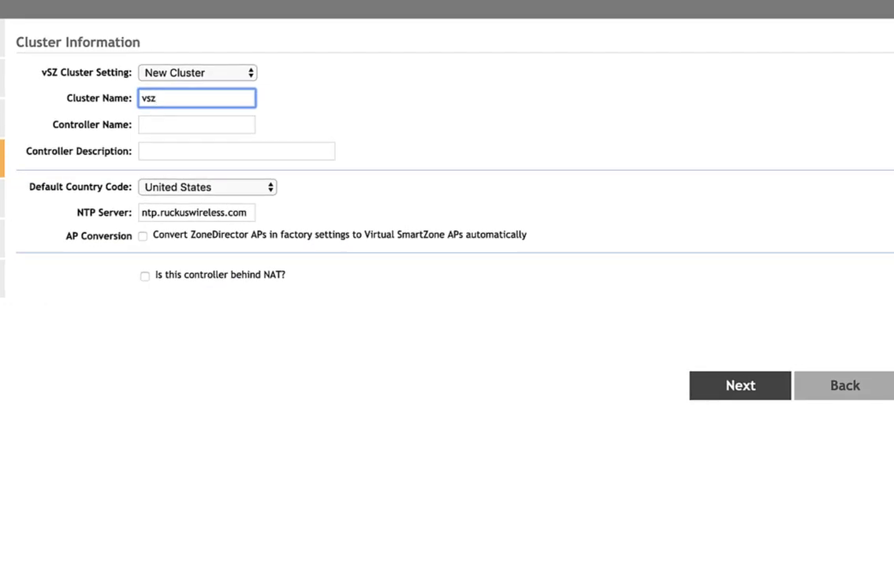
# Step: Fill cluster name, controller name and description with vsz-demo and continue
pyautogui.write('-demo')
pyautogui.click(197, 125)
pyautogui.write('v')
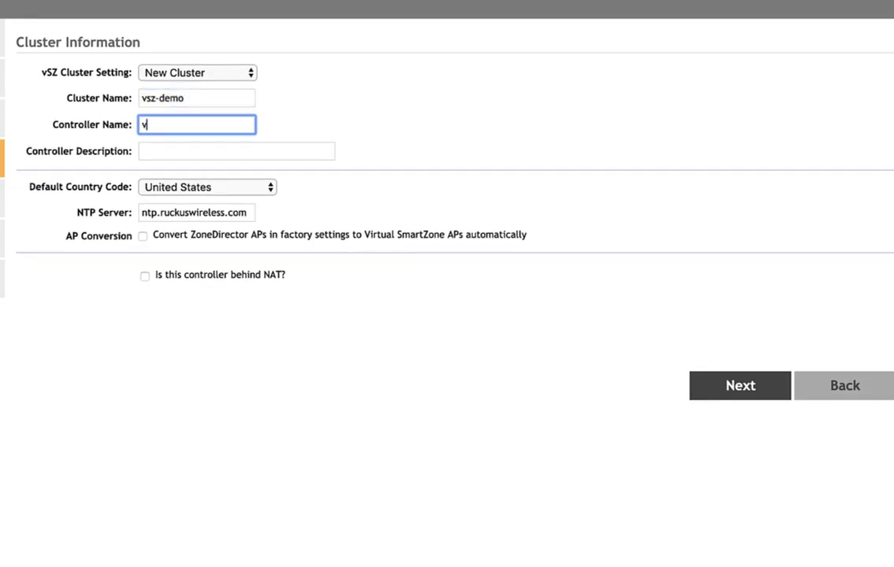
pyautogui.write('s')
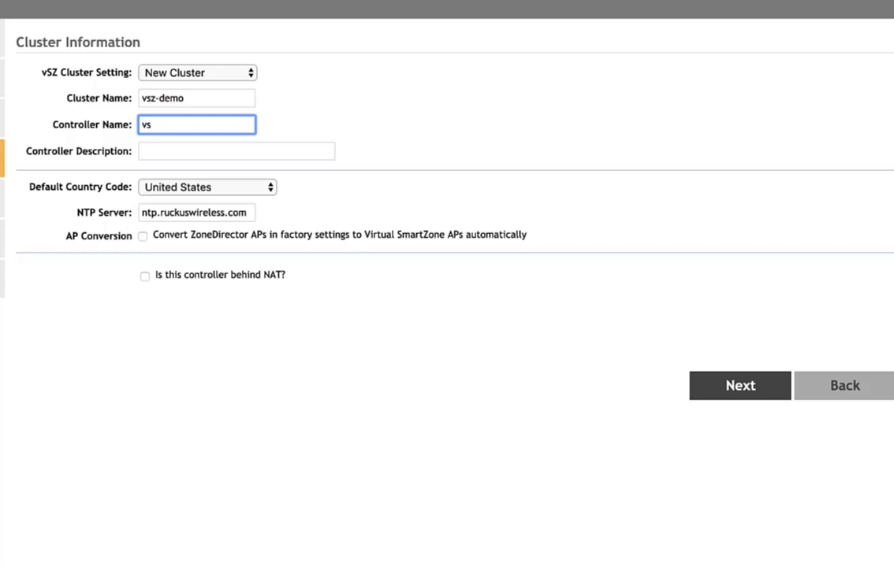
pyautogui.write('z')
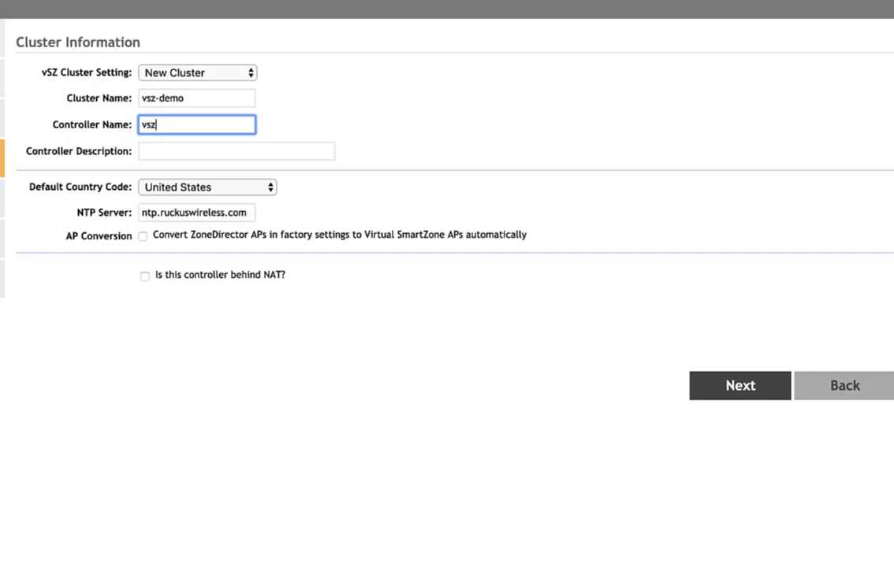
pyautogui.write('vsz-demo')
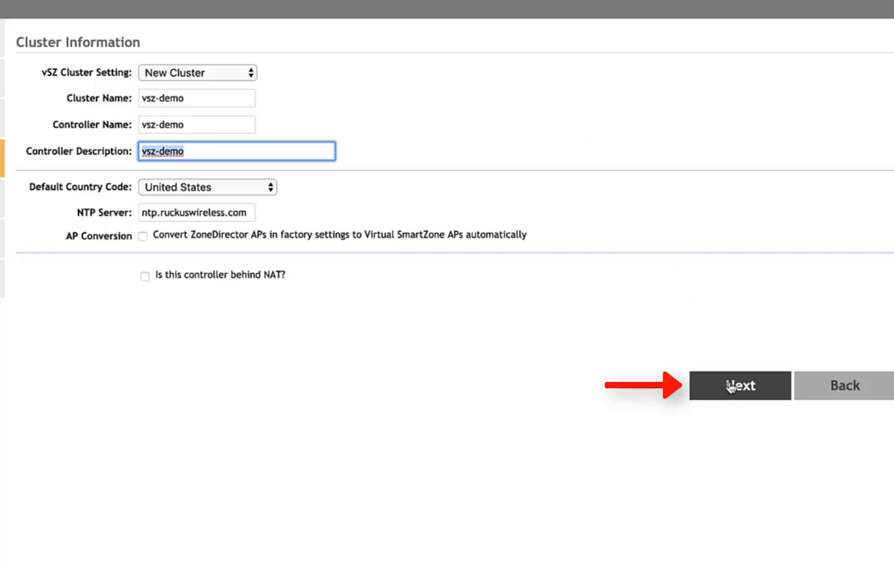
pyautogui.click(739, 386)
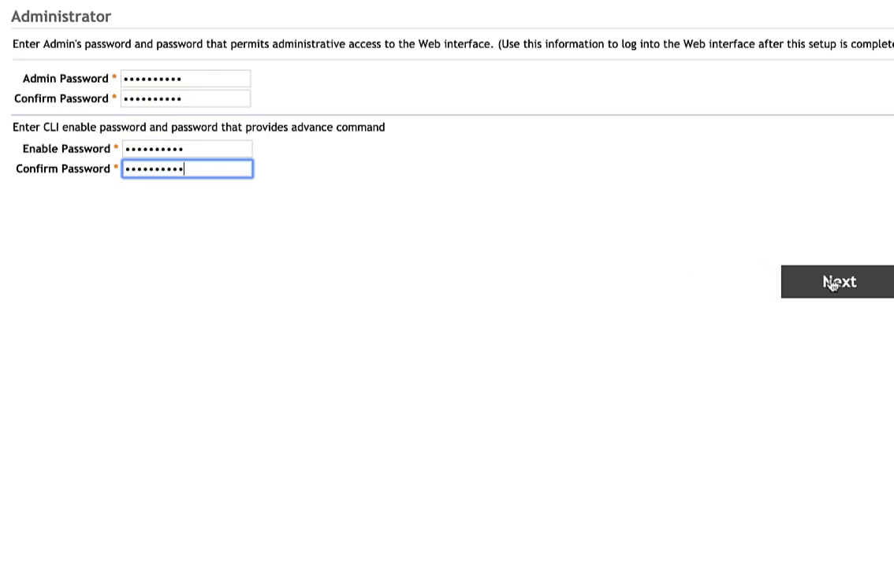
# Step: Accept the admin and CLI enable passwords, confirm settings and start configuration bootstrapping
pyautogui.click(837, 282)
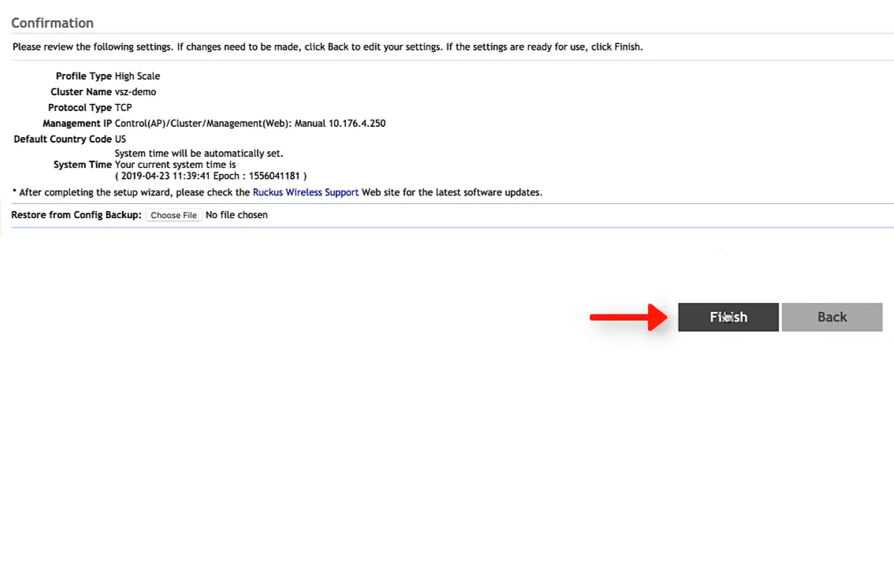
pyautogui.click(727, 317)
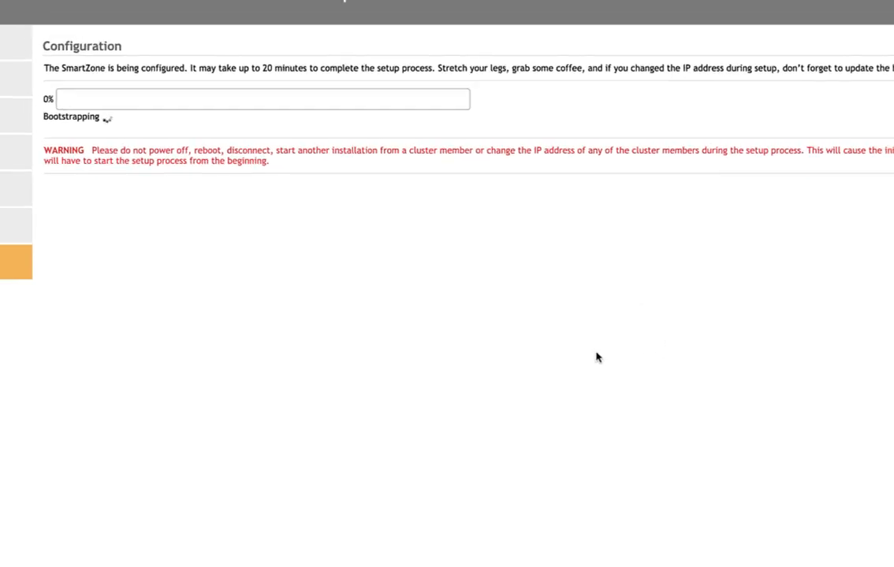